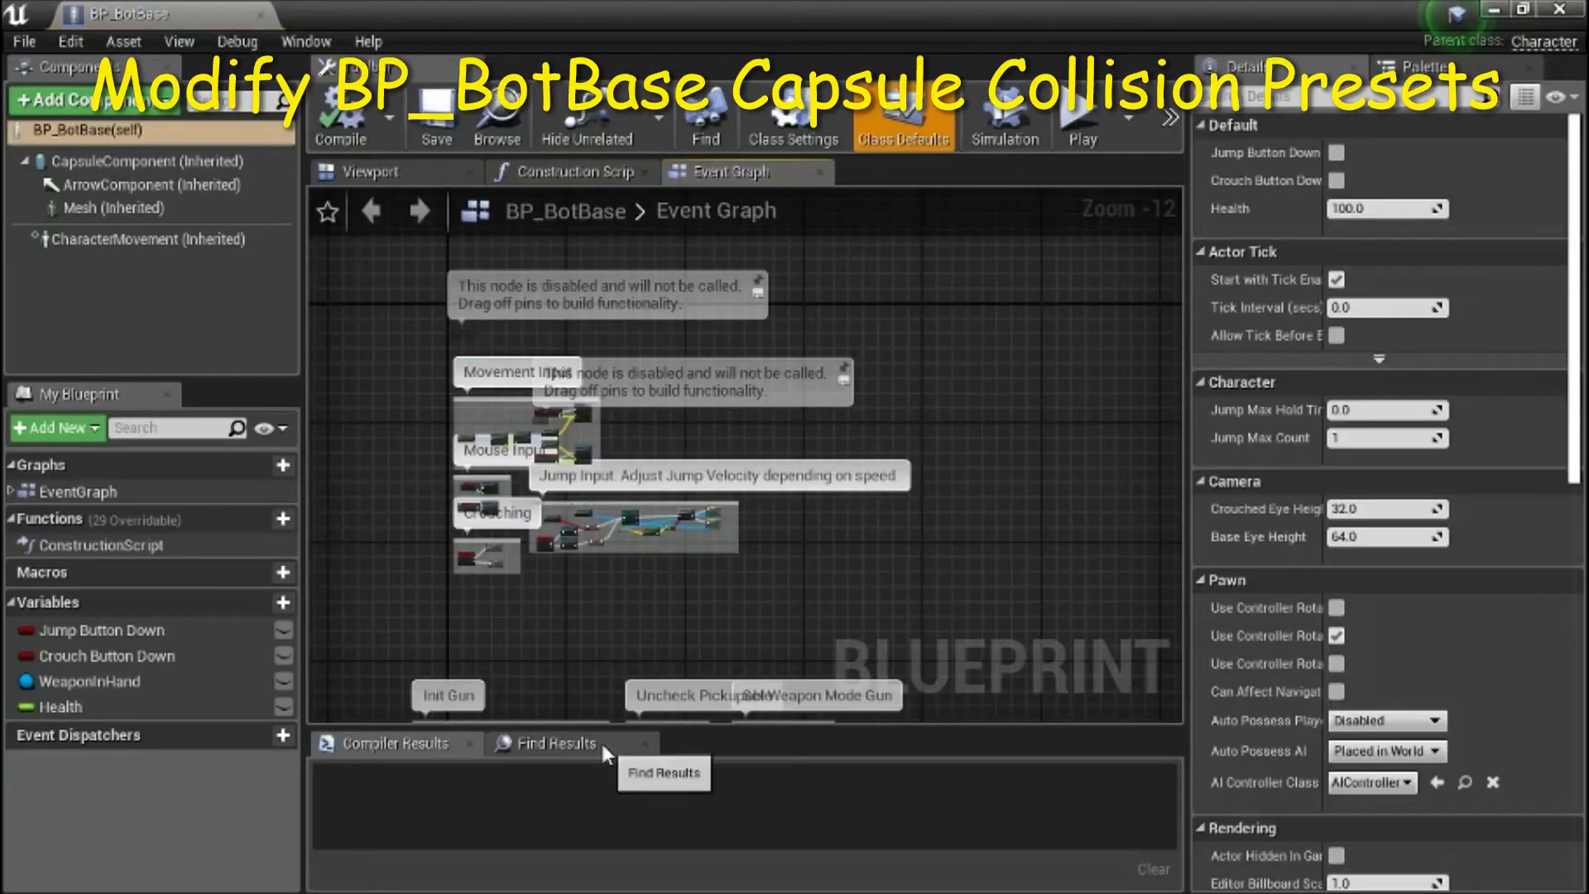
pyautogui.moveTo(133, 161)
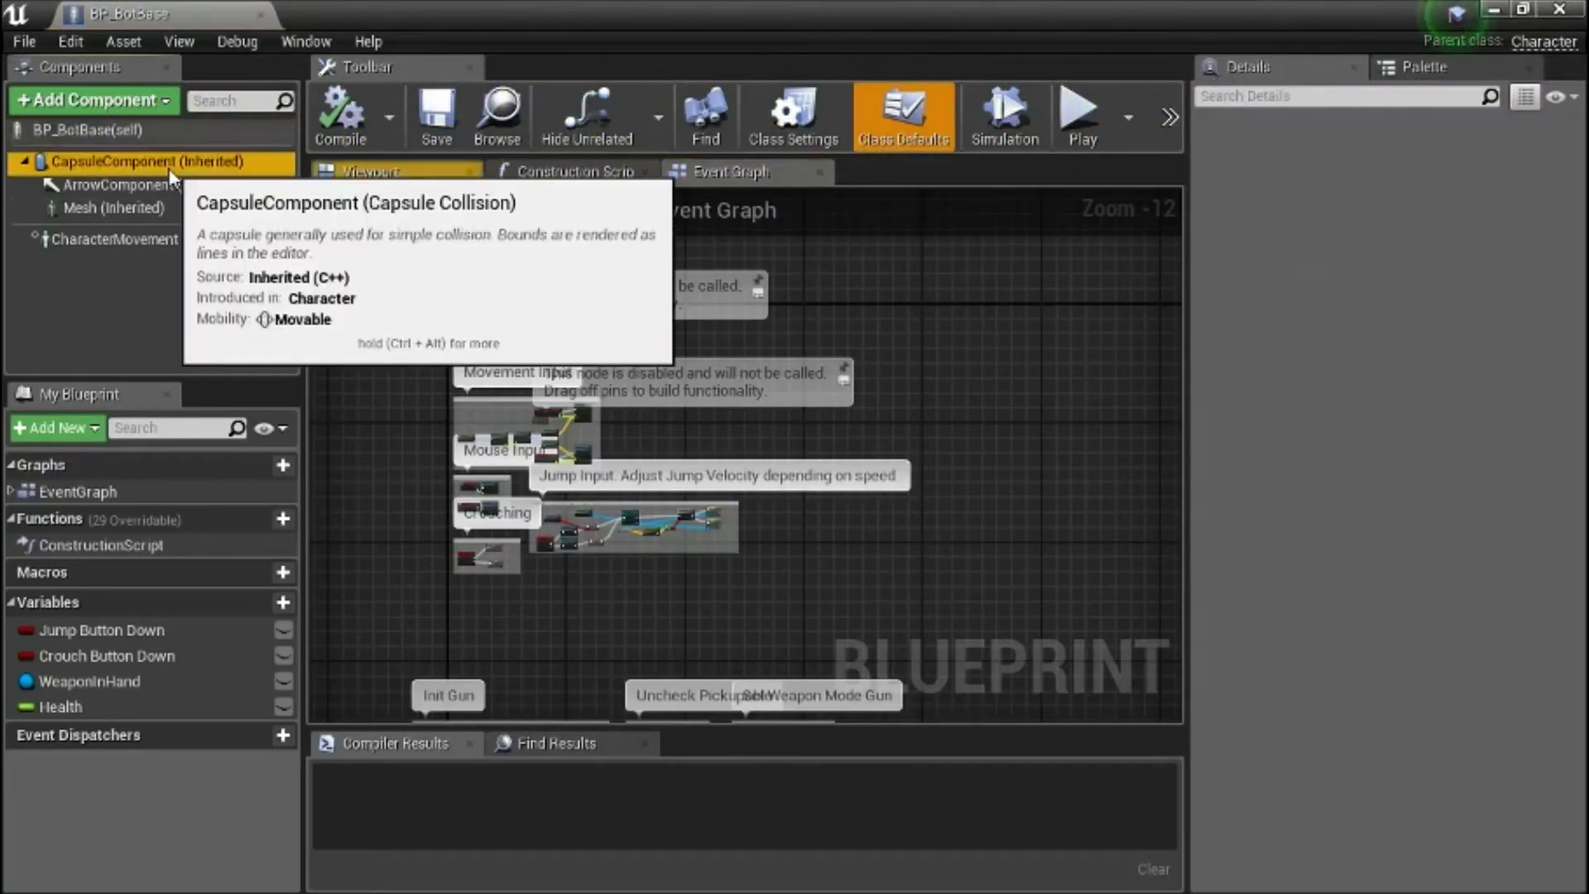
# On CapsuleComponent, set Collision Presets to Custom and the Camera trace response to Ignore.
pyautogui.click(139, 162)
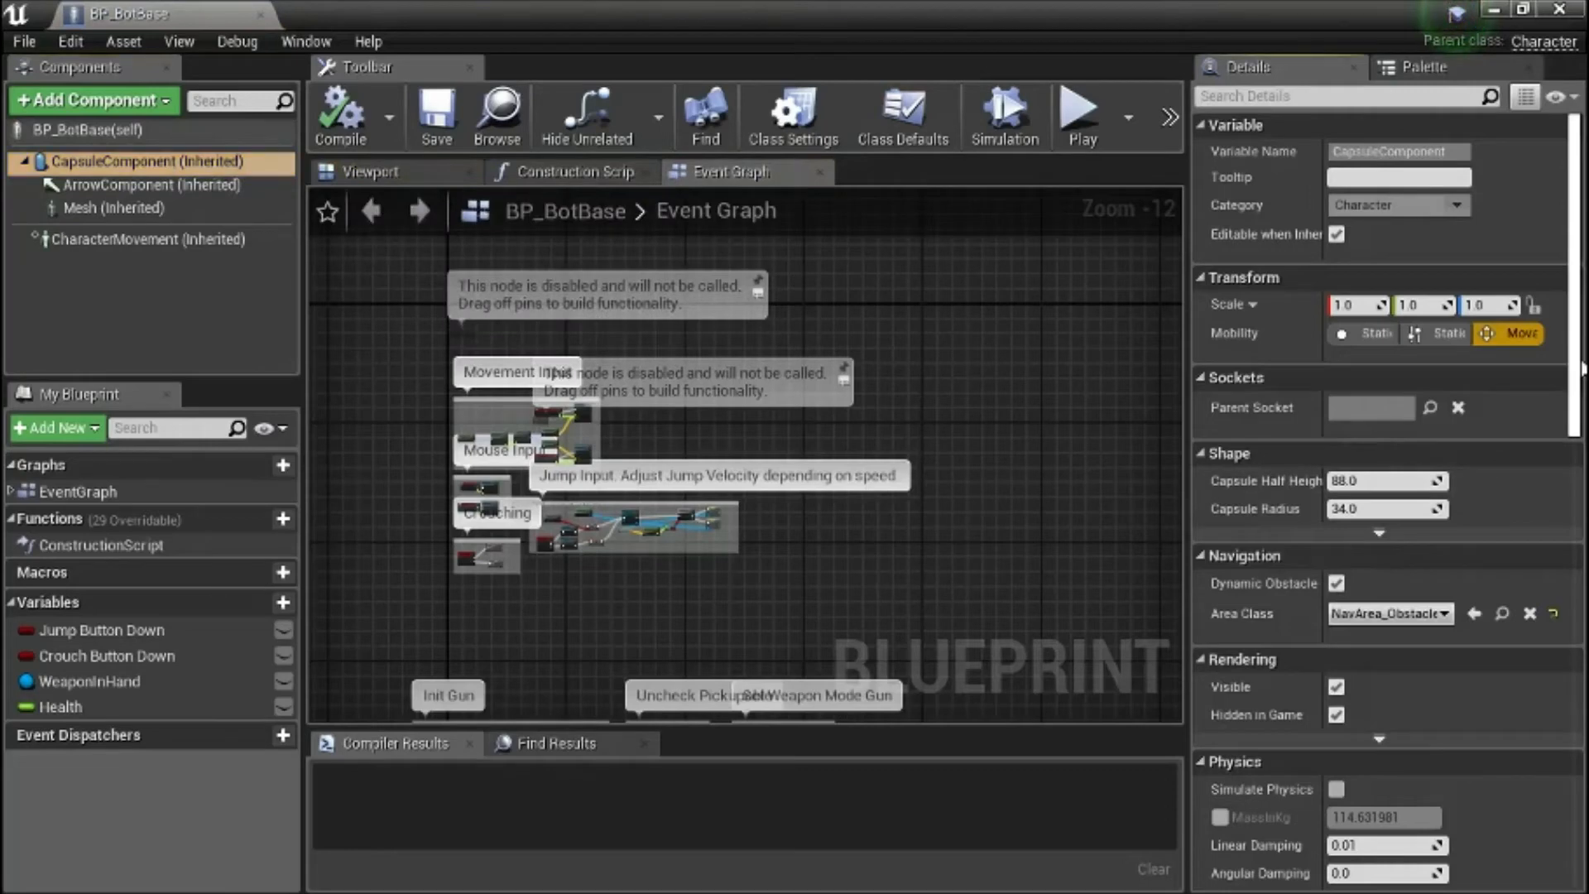
pyautogui.scroll(-3)
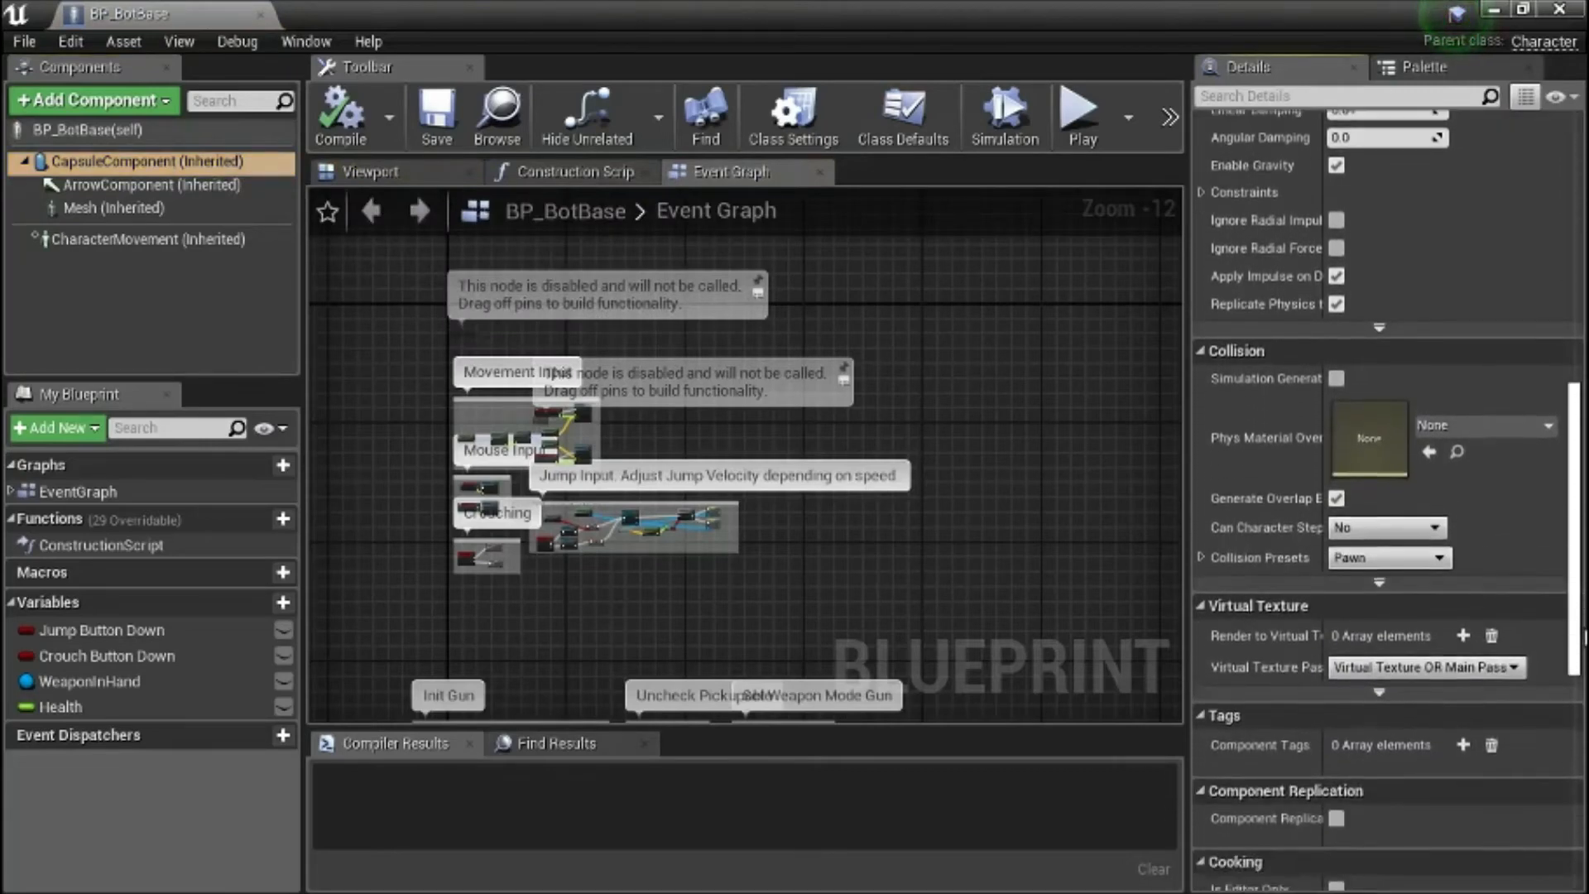
pyautogui.scroll(-3)
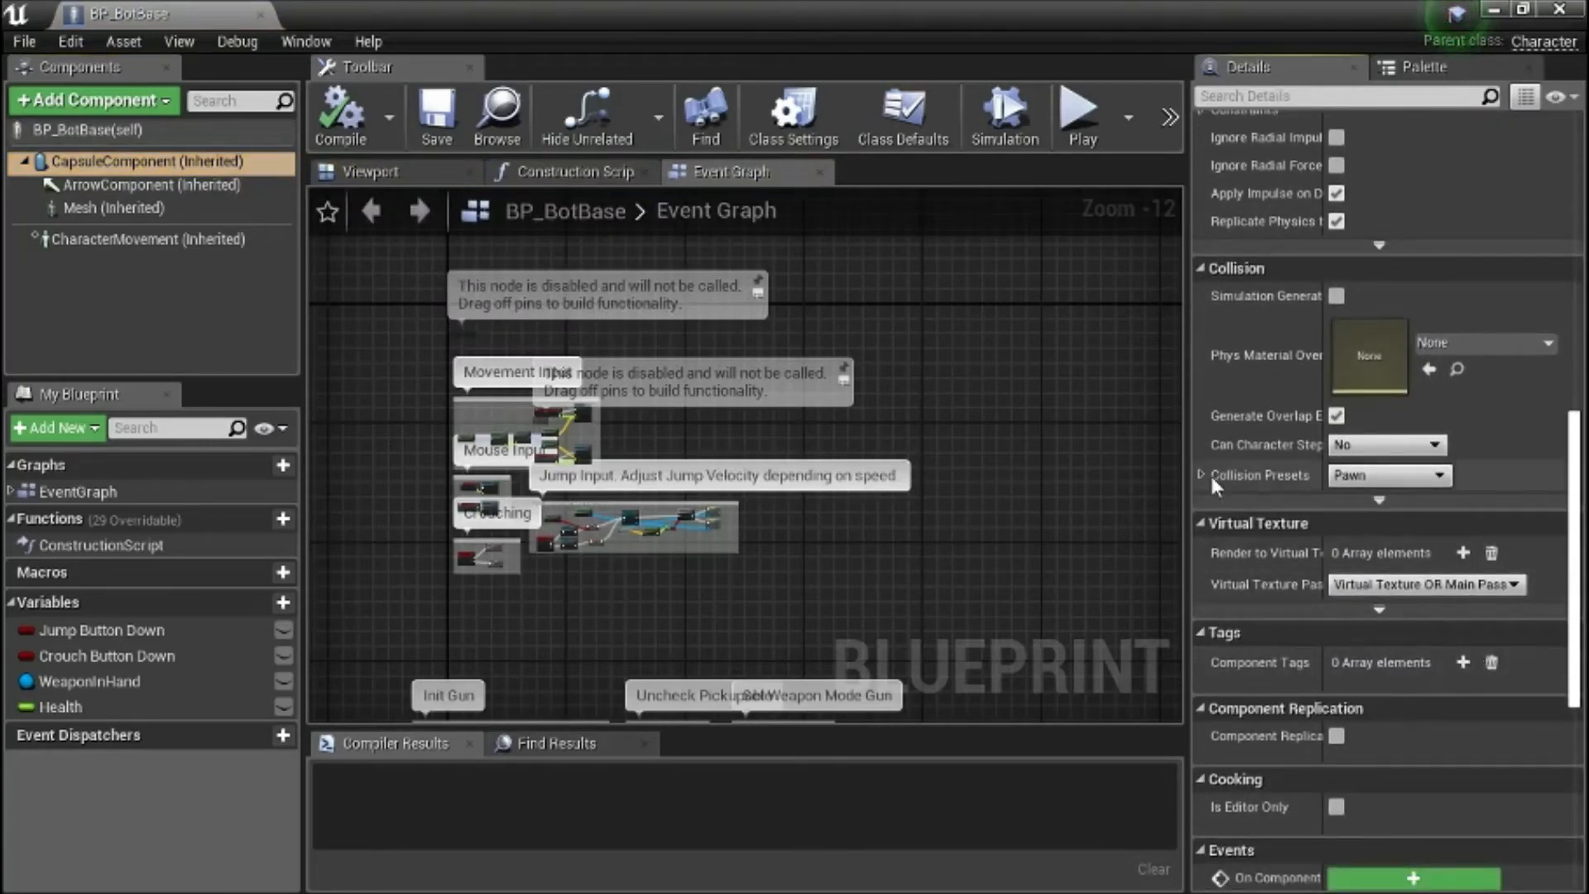
pyautogui.click(1200, 475)
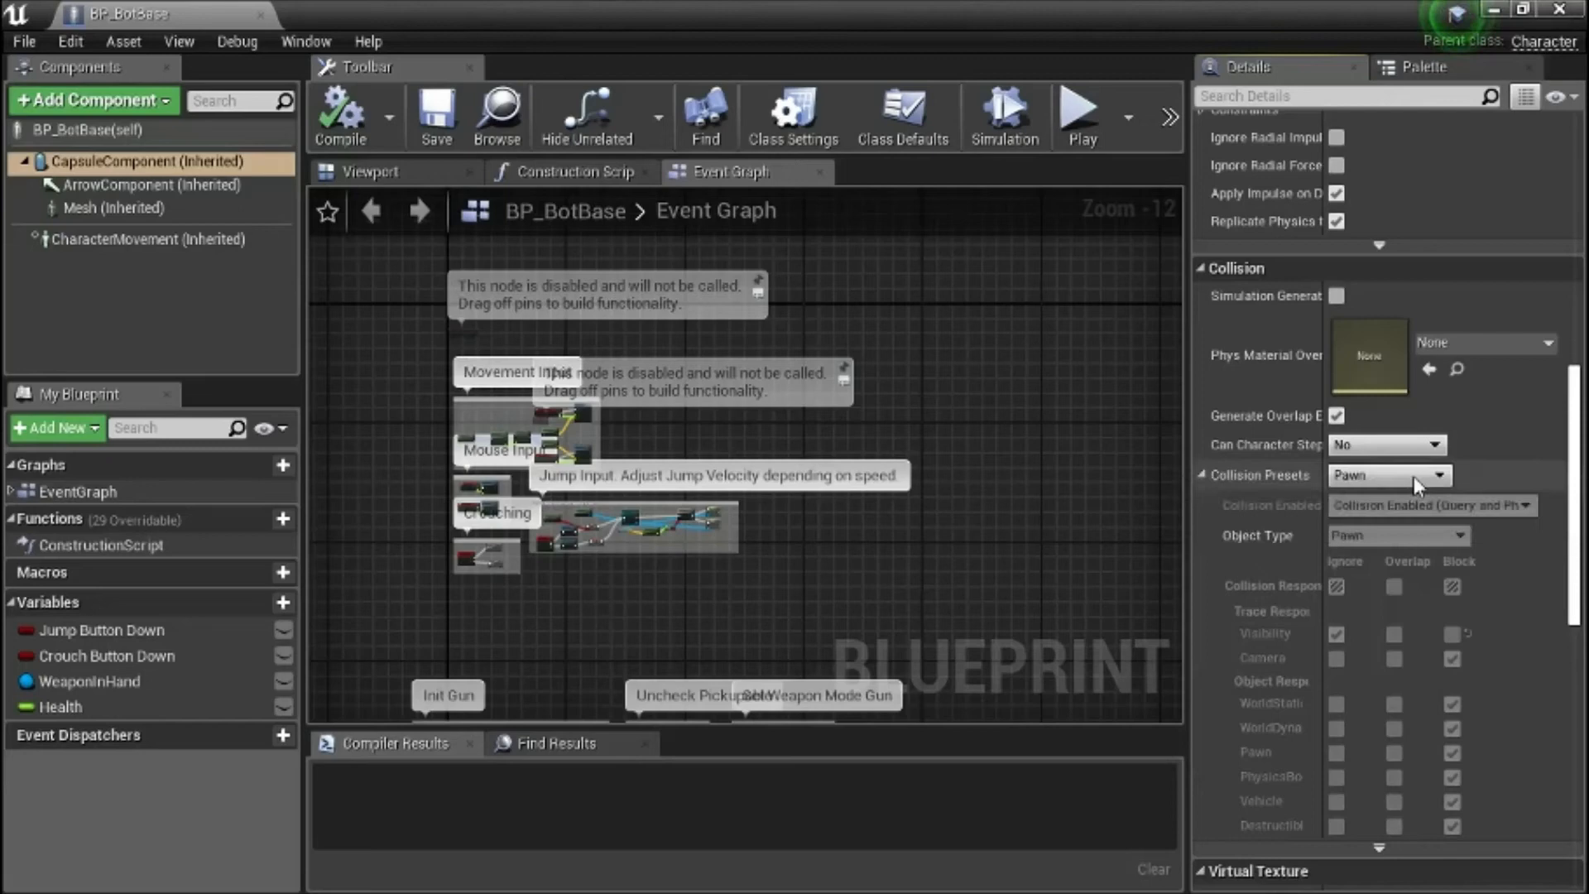
pyautogui.click(1389, 475)
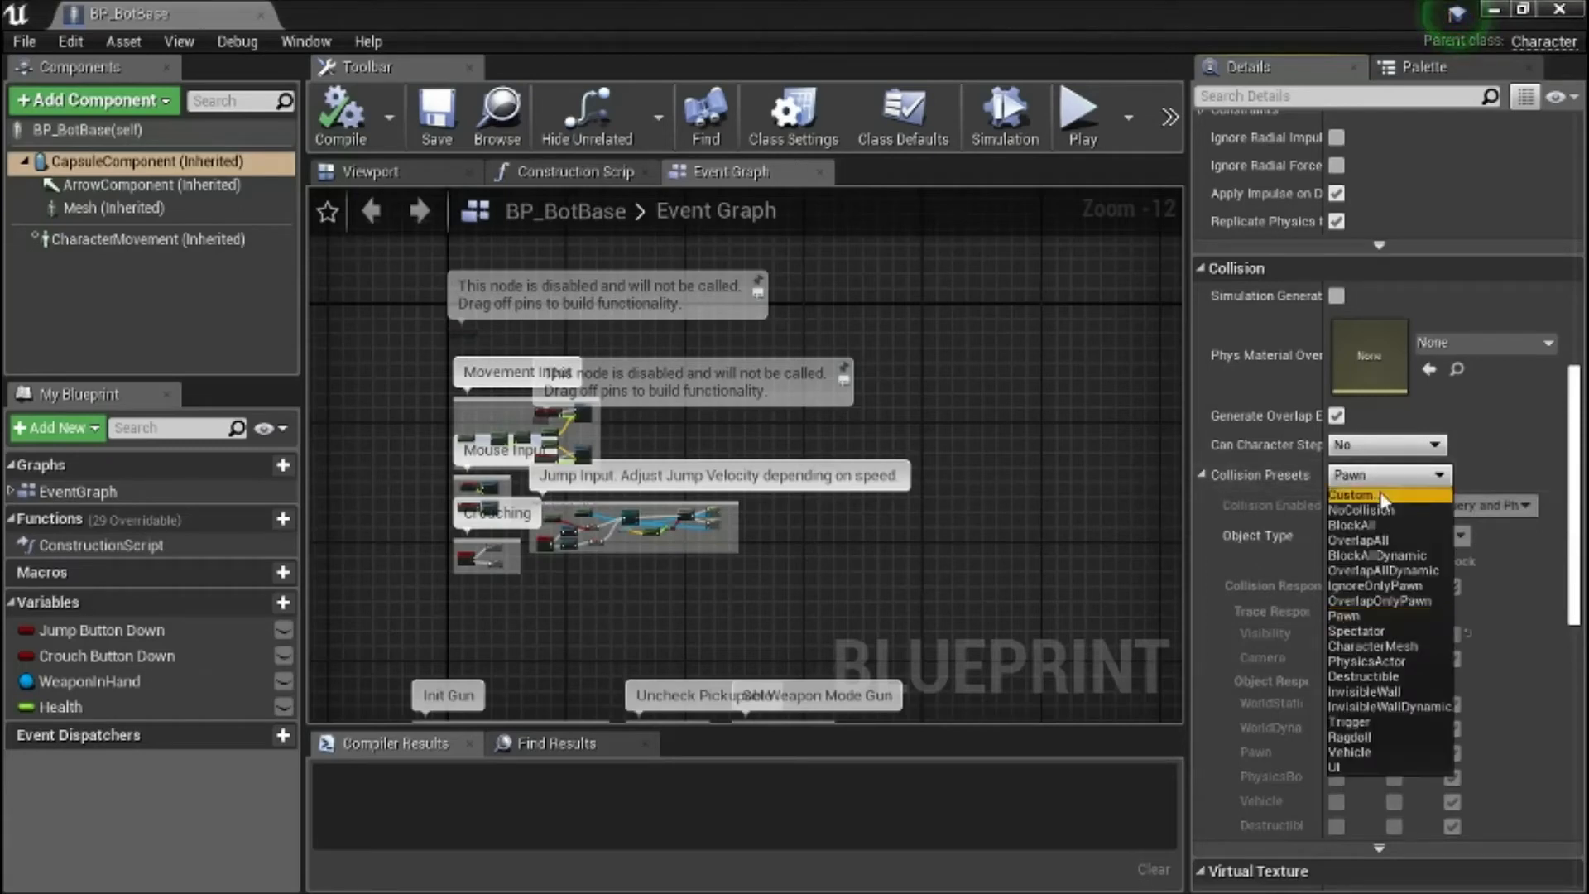
pyautogui.click(1384, 495)
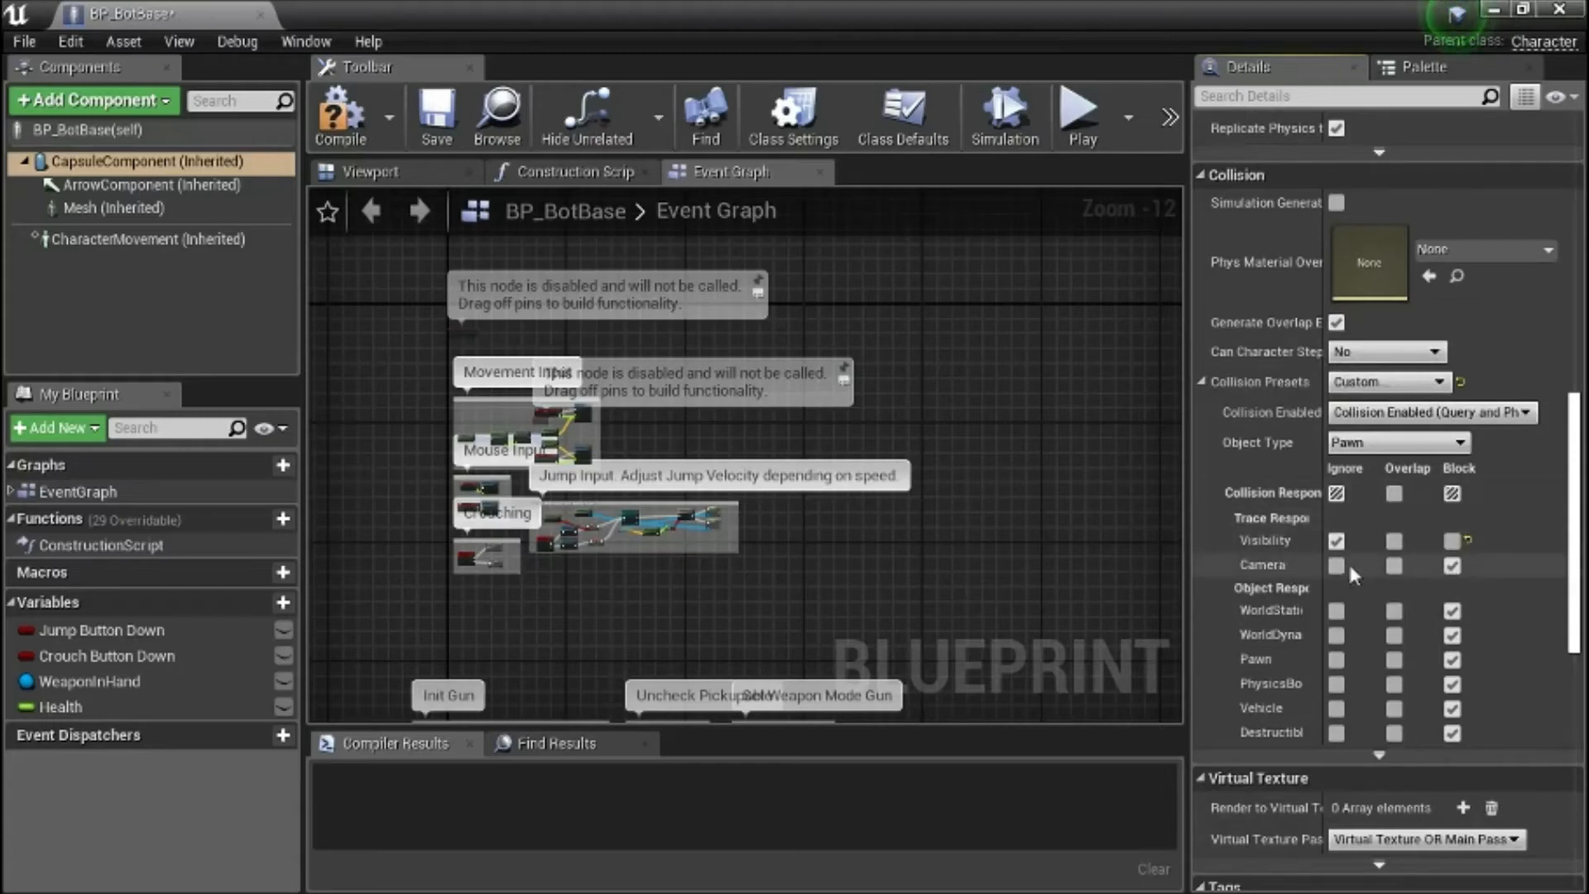
pyautogui.click(1336, 564)
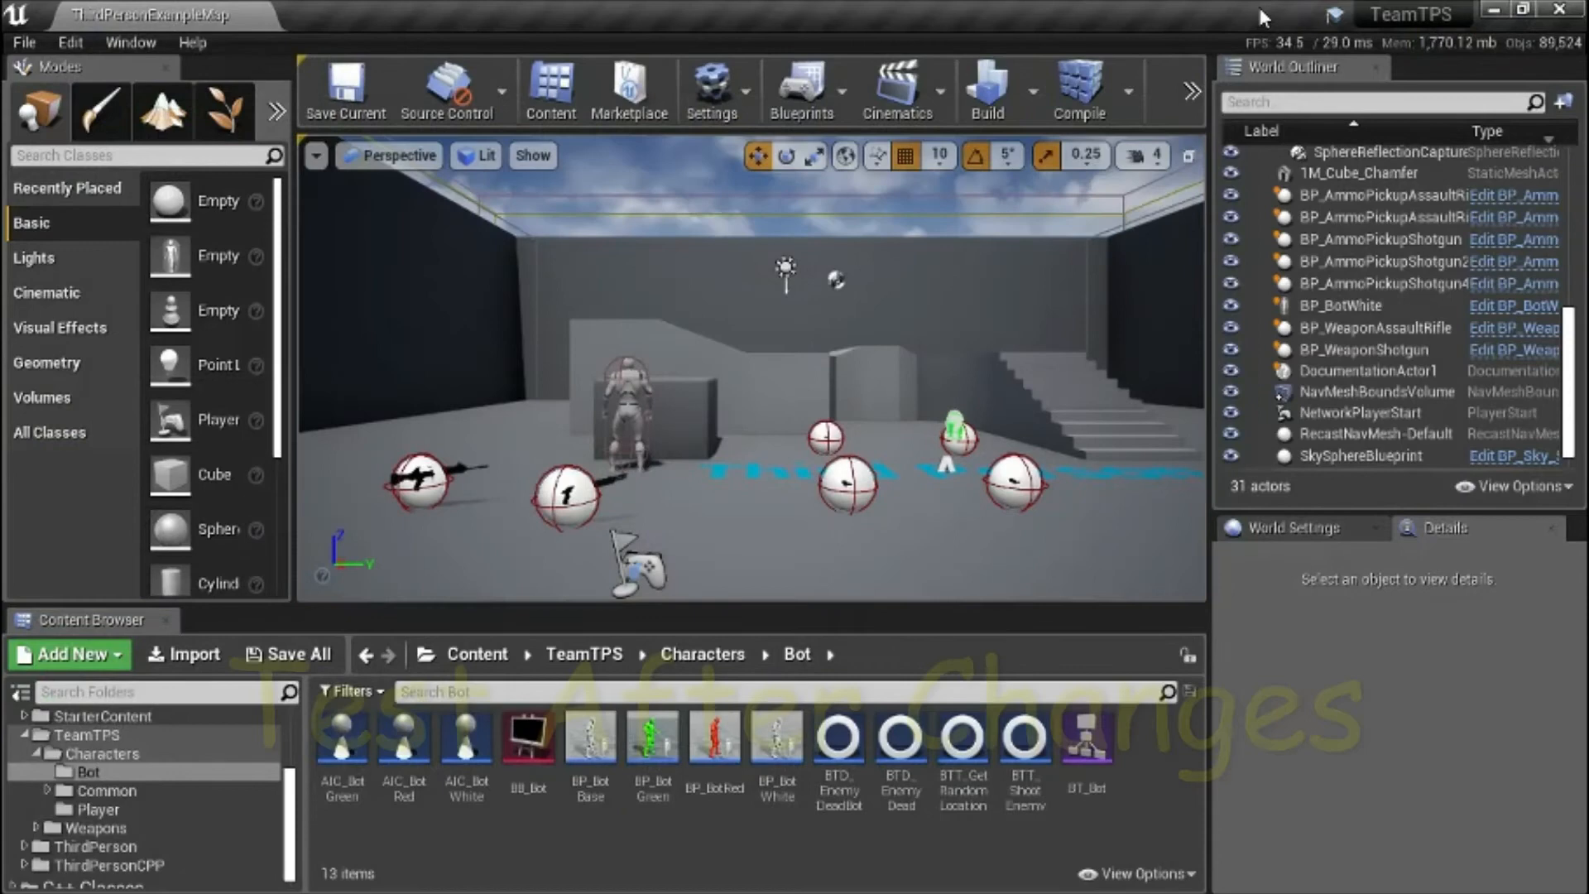
# Start a play-in-editor session from the toolbar Play dropdown.
pyautogui.click(1243, 138)
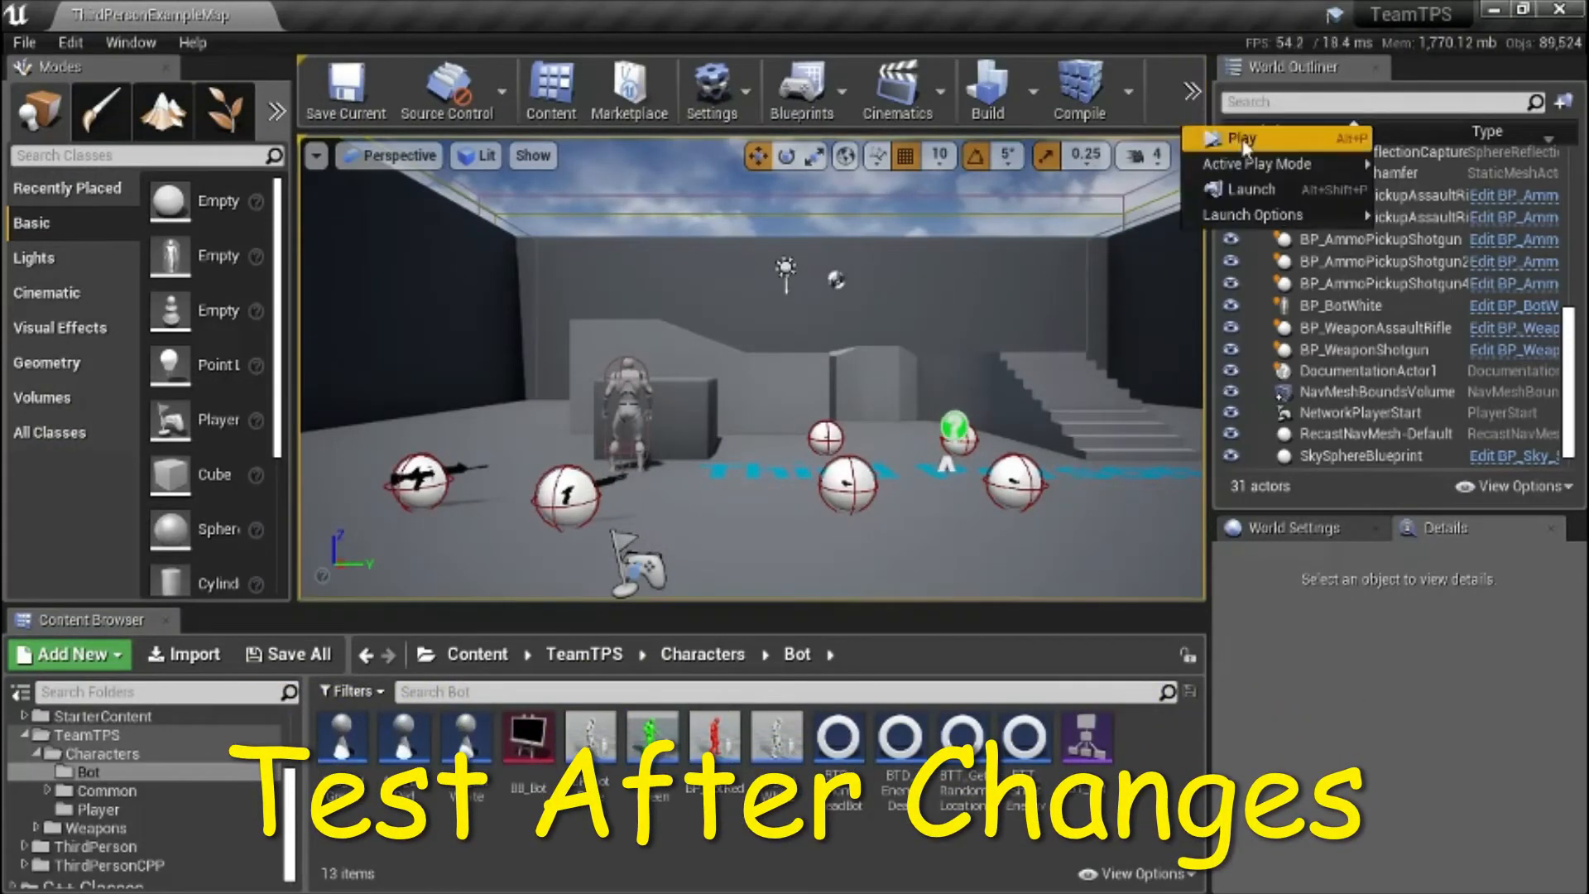
pyautogui.click(1238, 139)
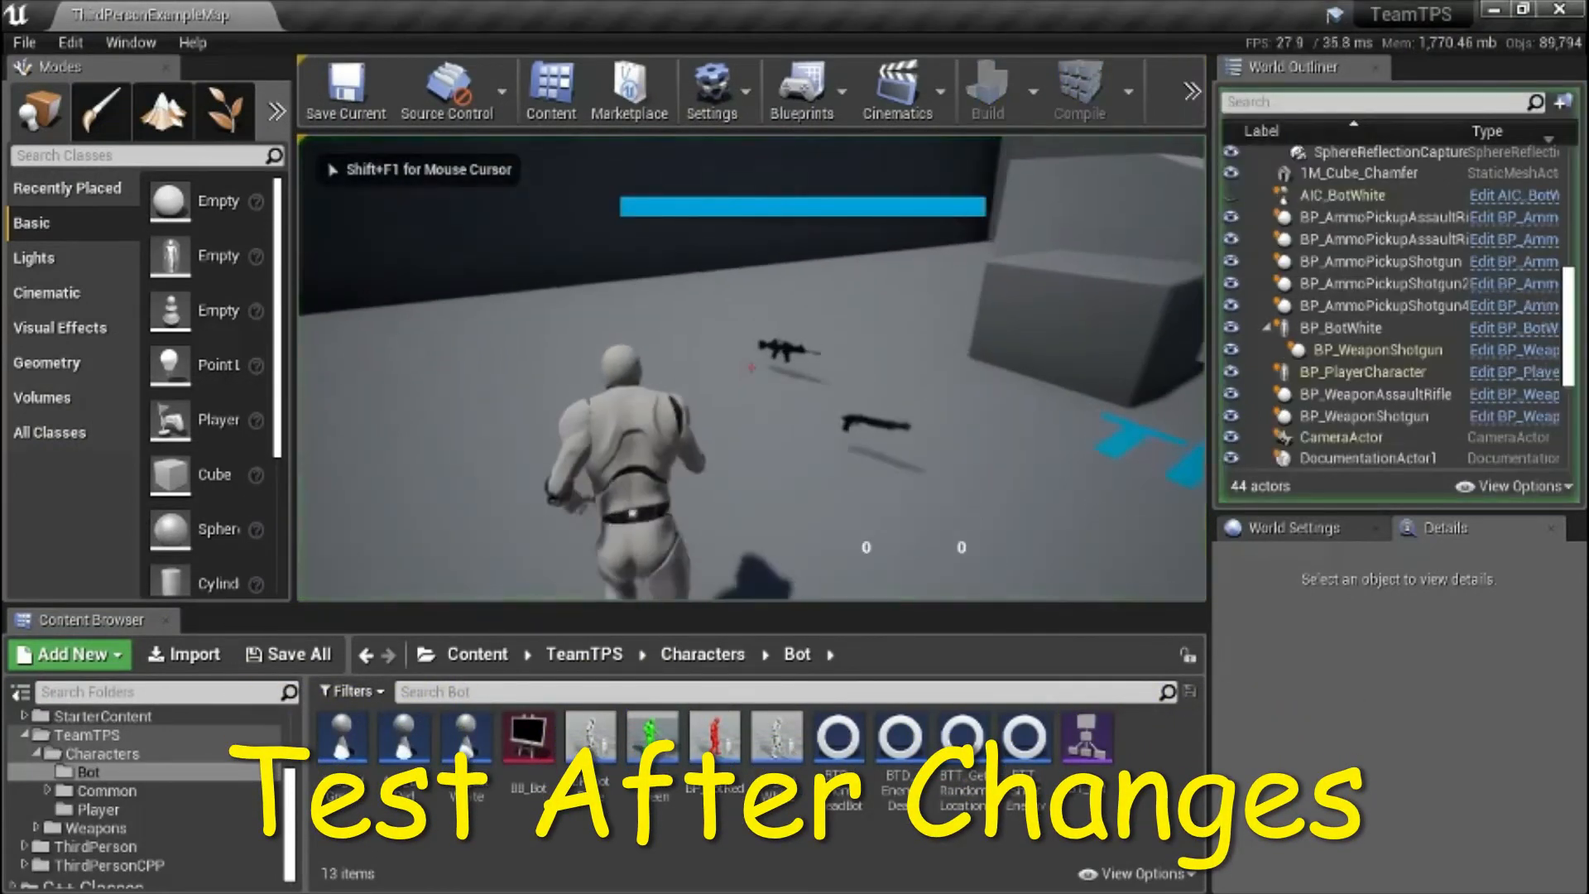